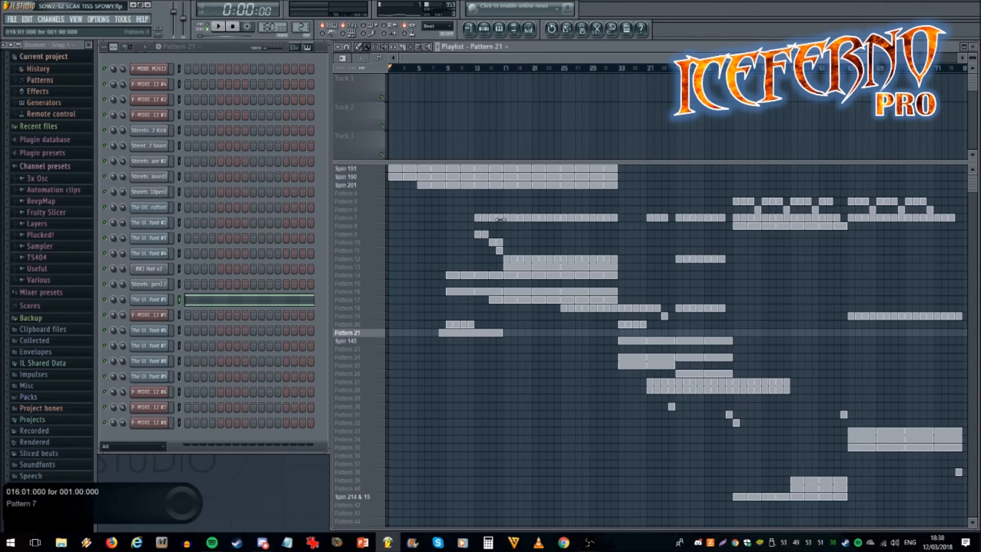
- Make Spin 191 the current pattern and toggle song playback on the transport
click(346, 184)
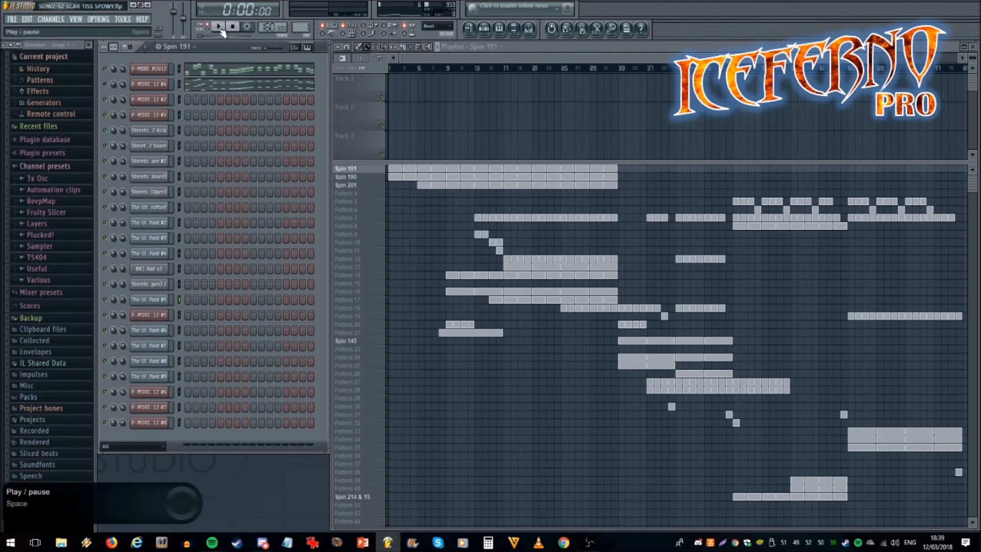
click(219, 26)
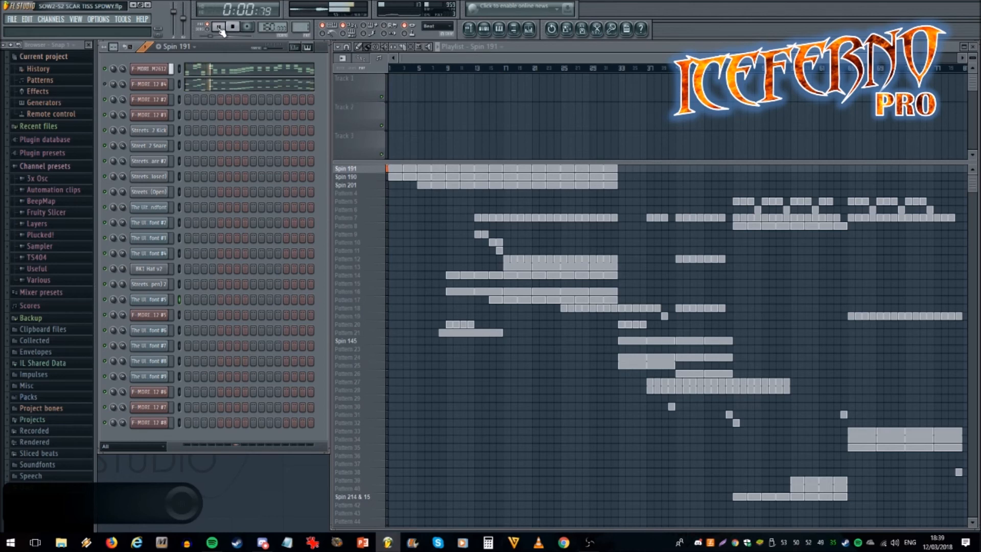
click(218, 26)
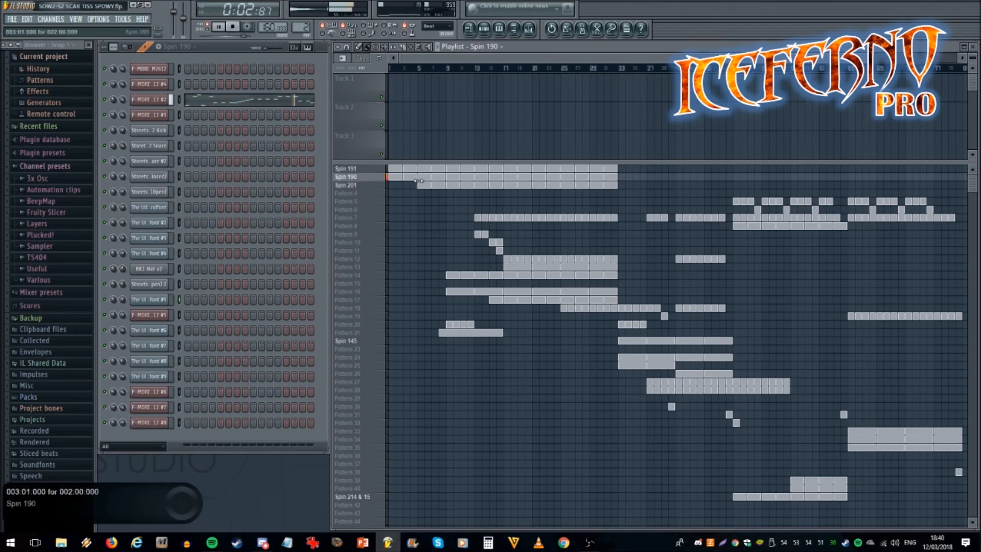
- Audition the Spin 190 pattern, then make Pattern 21 the current pattern
click(346, 185)
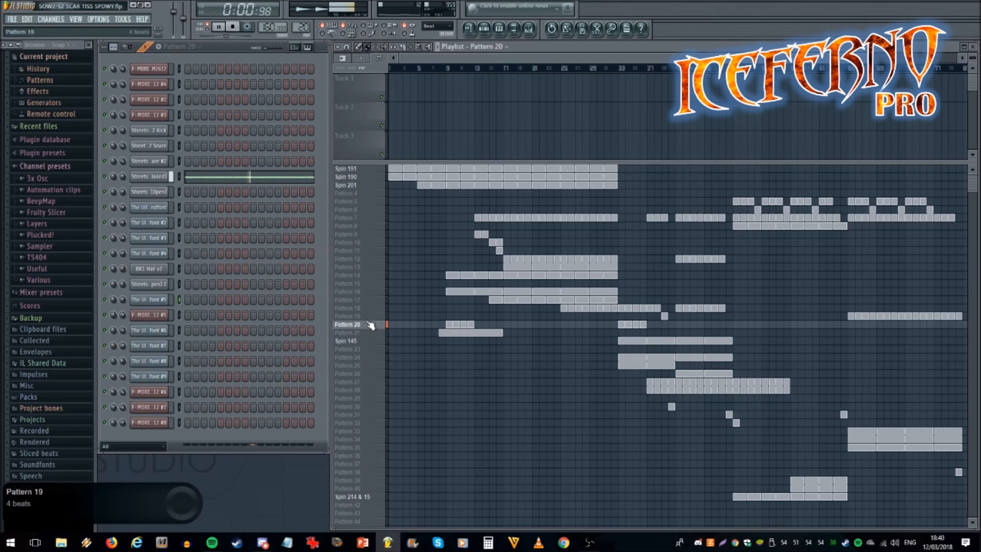
click(348, 332)
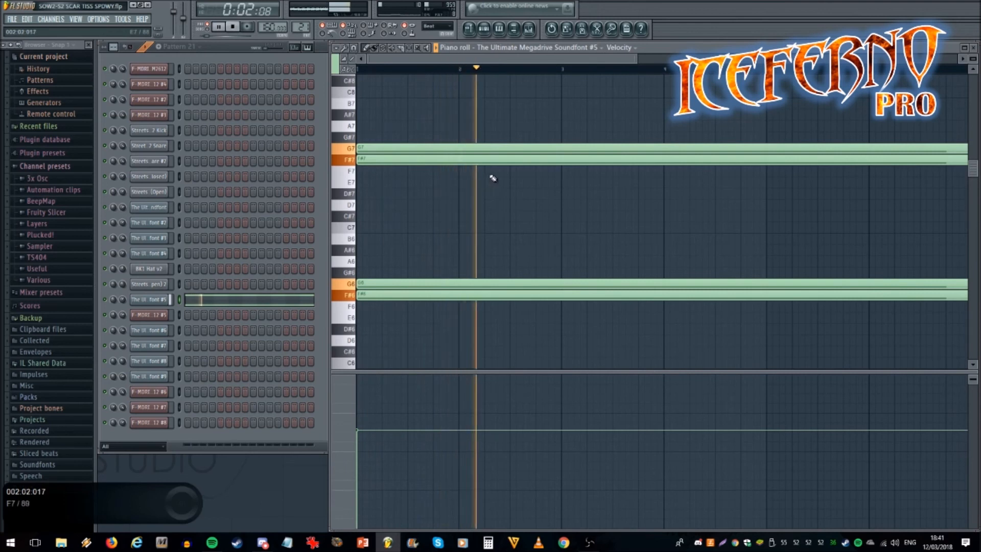
- Shift the start of Pattern 21's high G7 note, then return to the song playlist
click(218, 26)
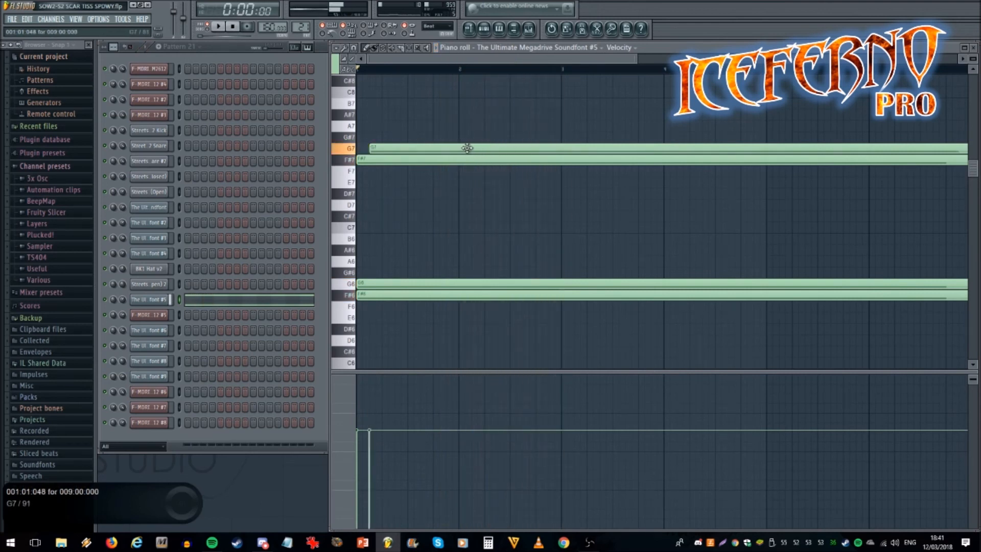
drag(468, 148, 470, 161)
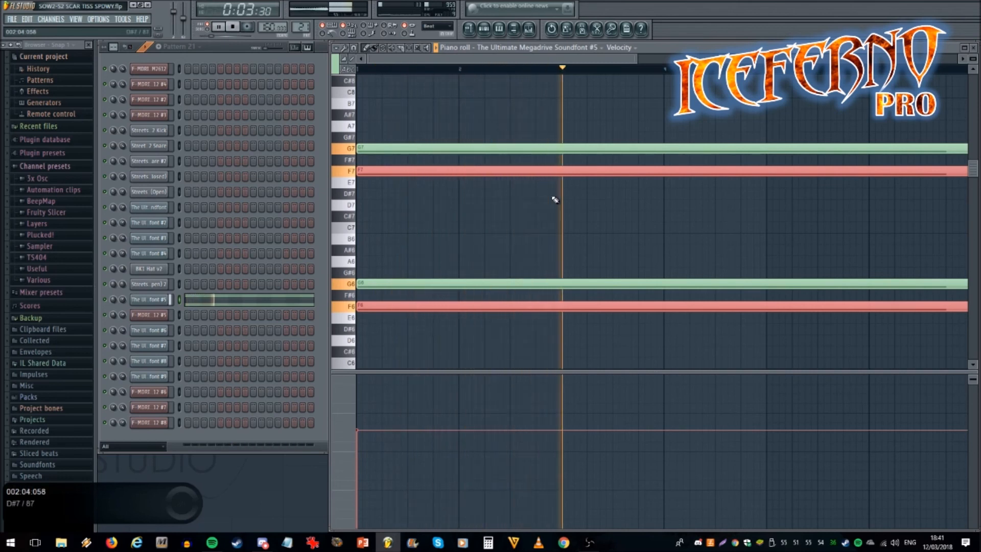
click(232, 26)
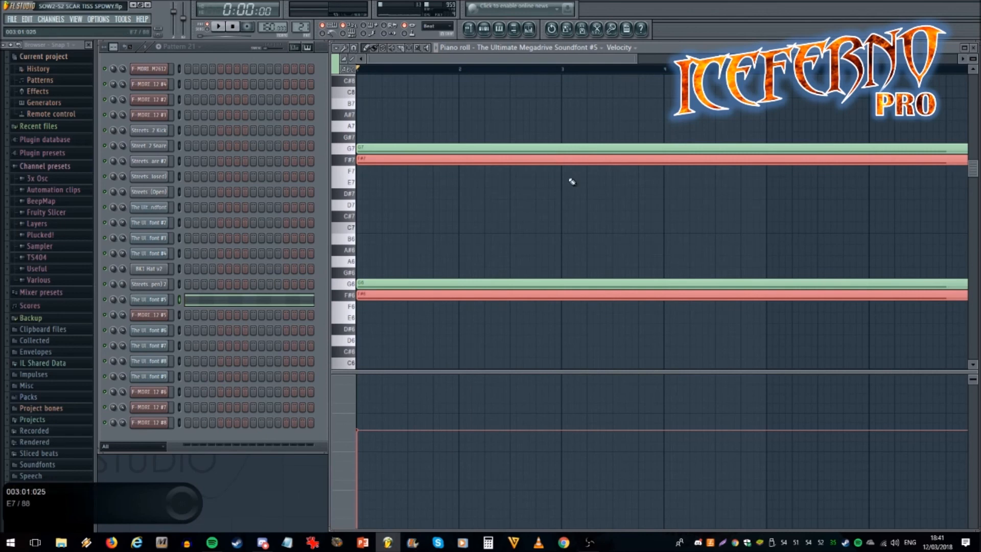
click(218, 26)
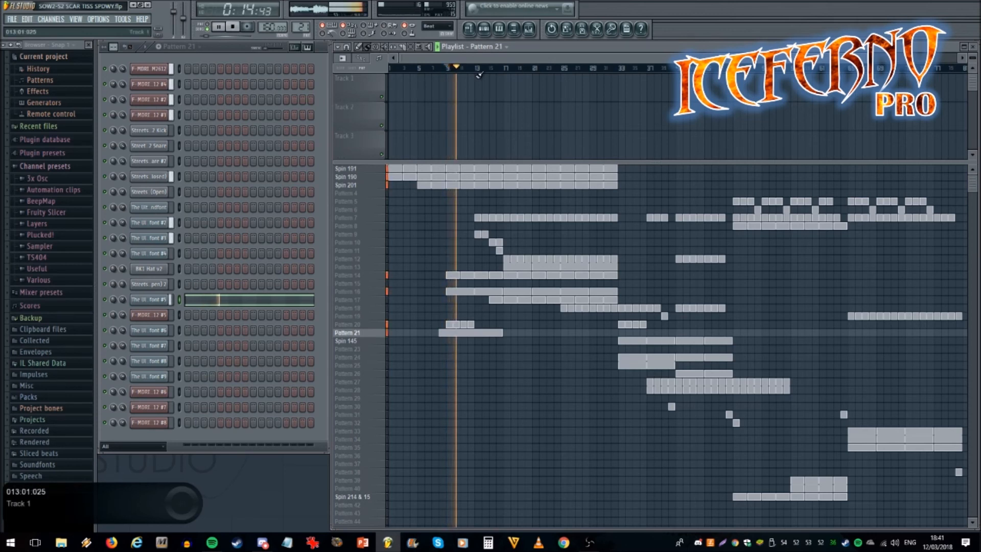
- Audition Patterns 13 and 18, then move the song position to bar 33
click(464, 67)
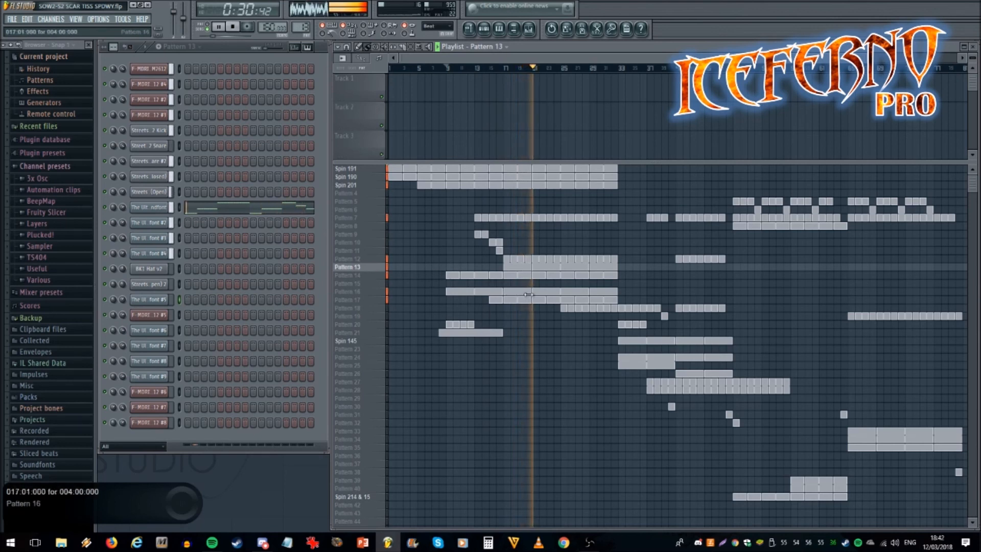
click(348, 307)
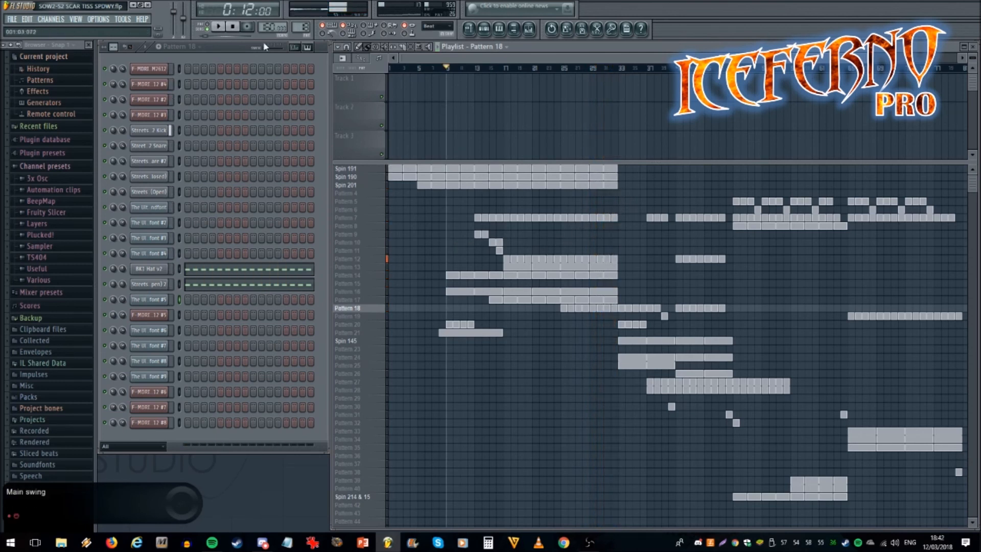
click(217, 26)
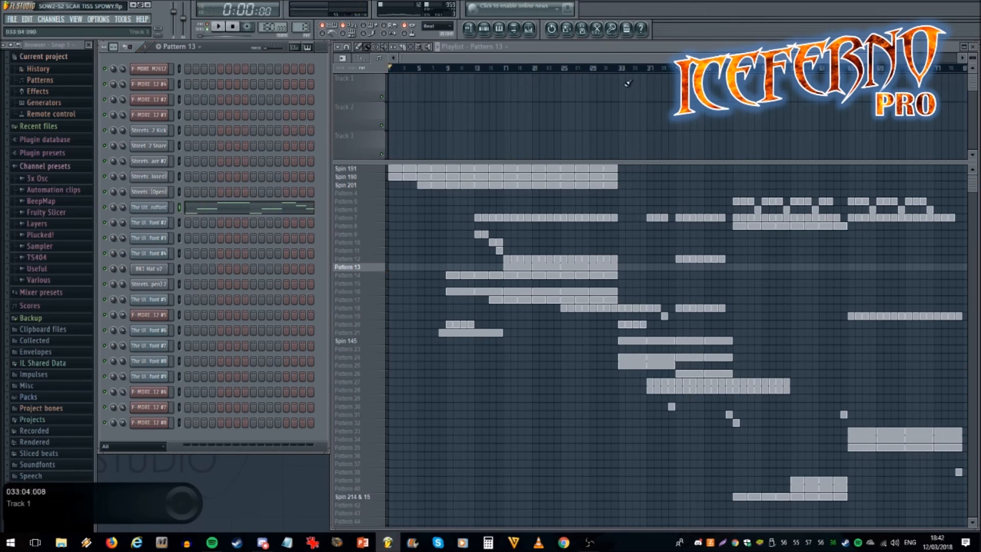
click(618, 68)
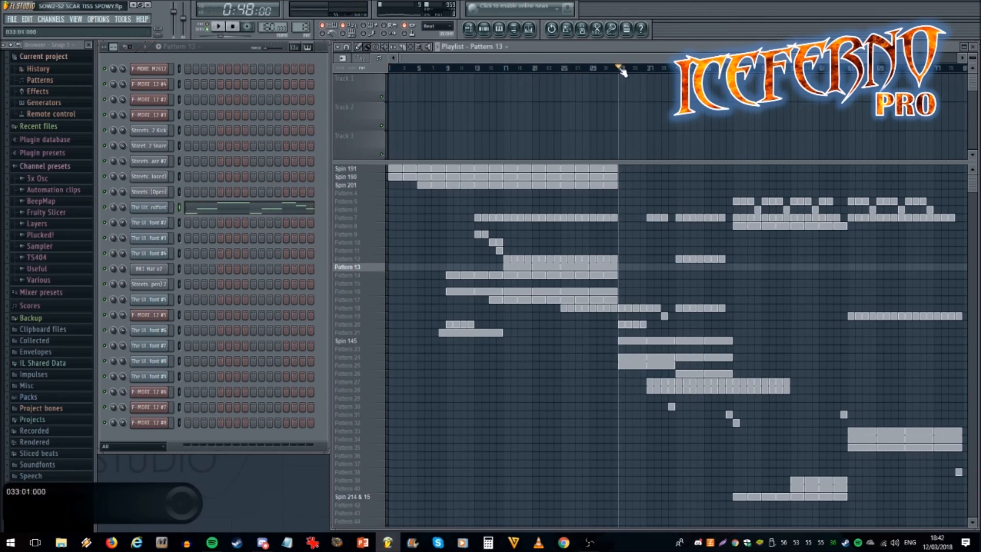
click(348, 315)
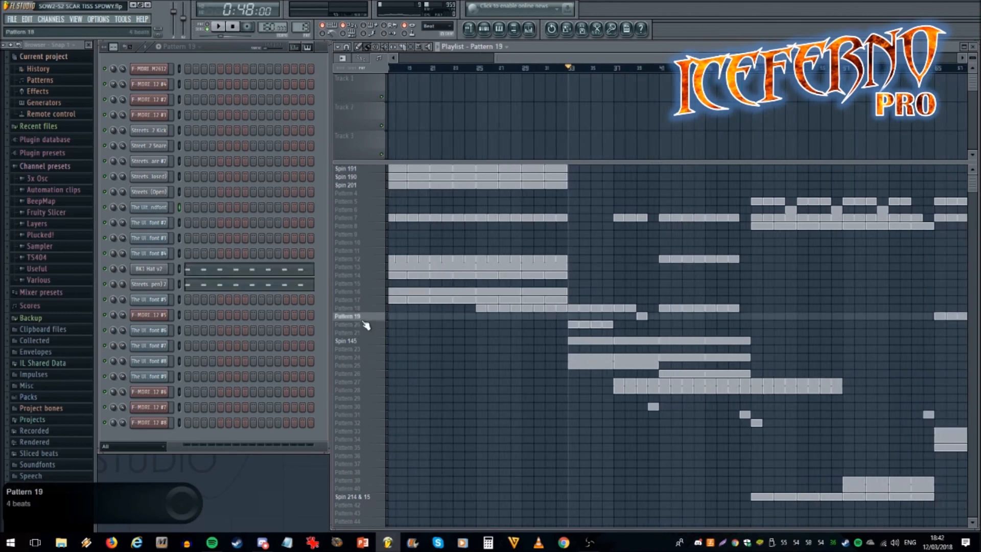
- Step through Patterns 20, 18, Spin 145, 24 and 25 while the song plays
click(348, 324)
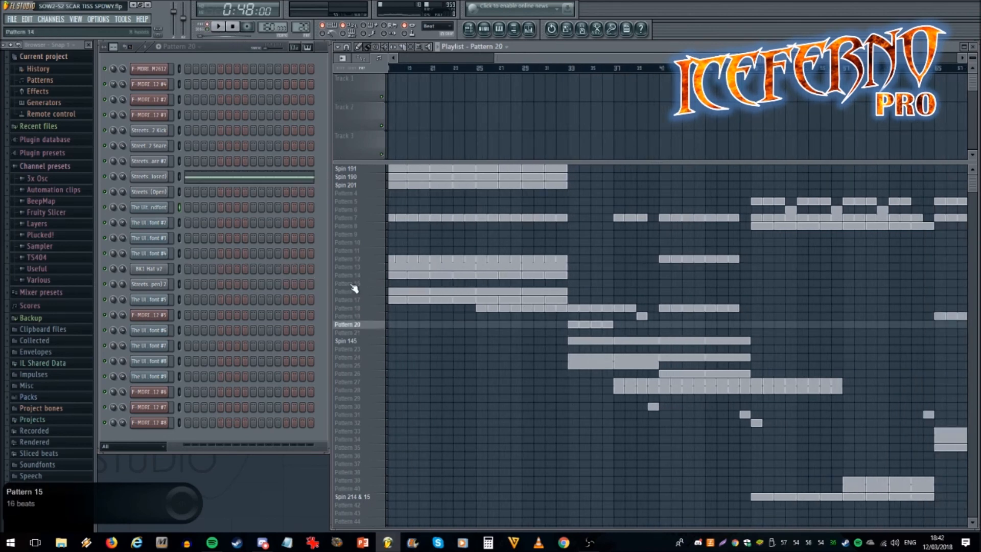
click(348, 307)
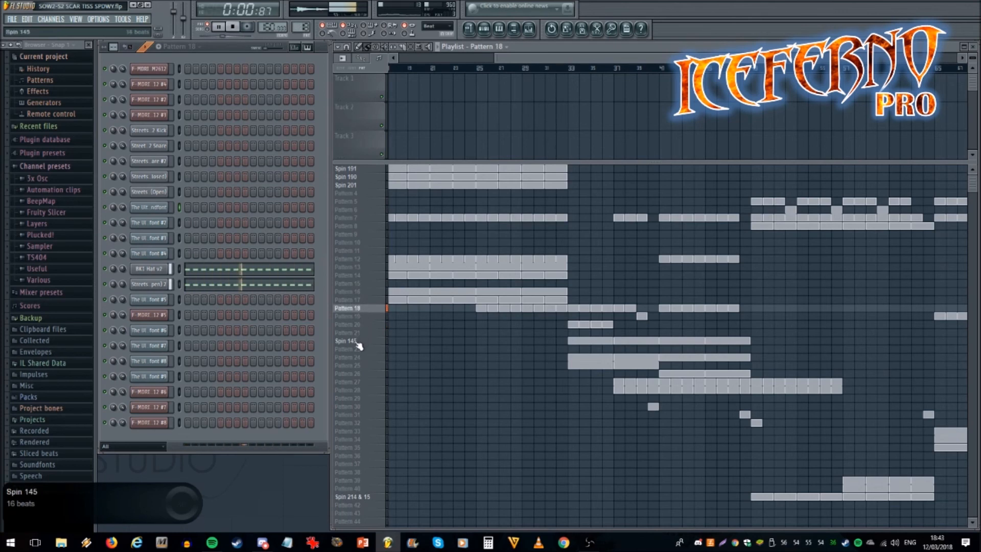
click(345, 340)
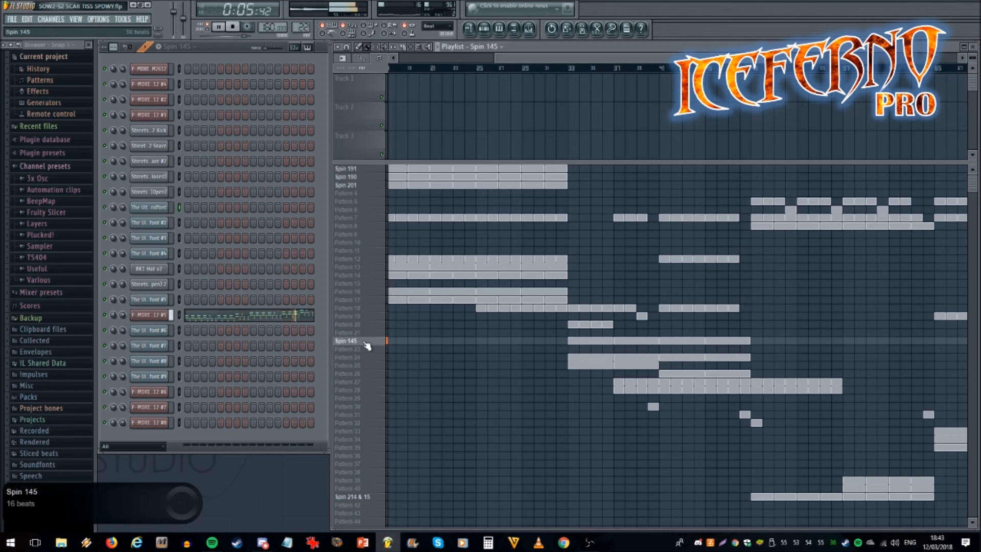
click(348, 357)
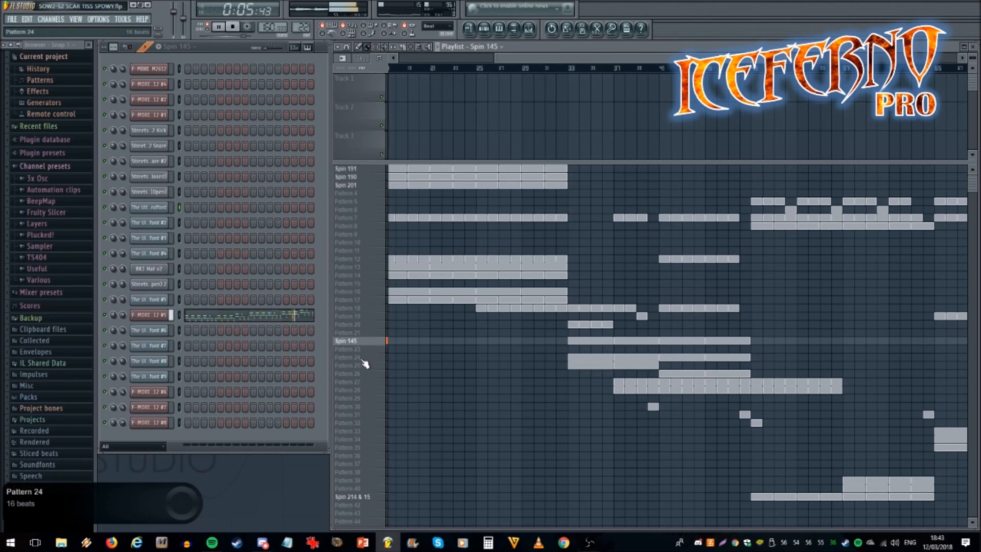
click(348, 357)
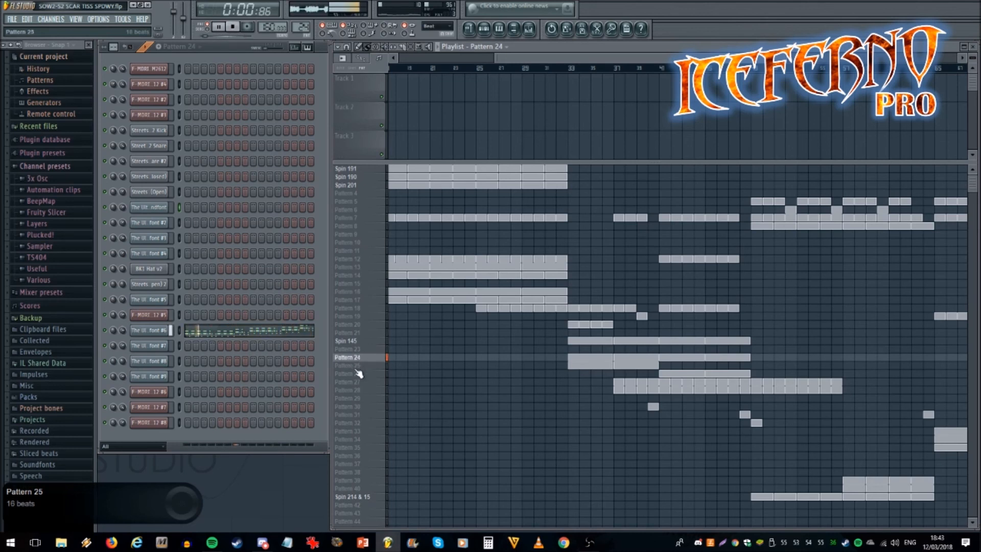
click(348, 365)
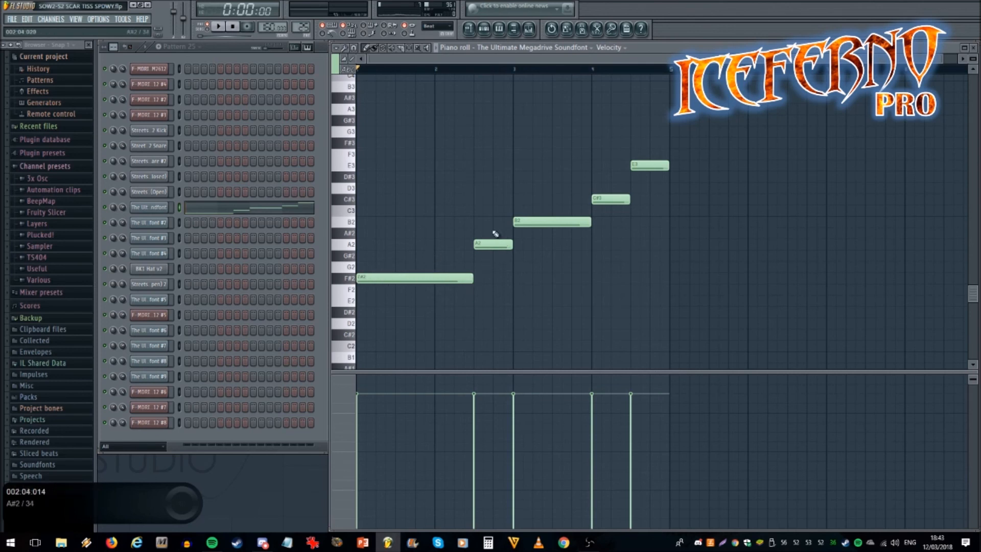
- Leave Pattern 25's piano roll for the playlist and make Pattern 27 current
click(218, 26)
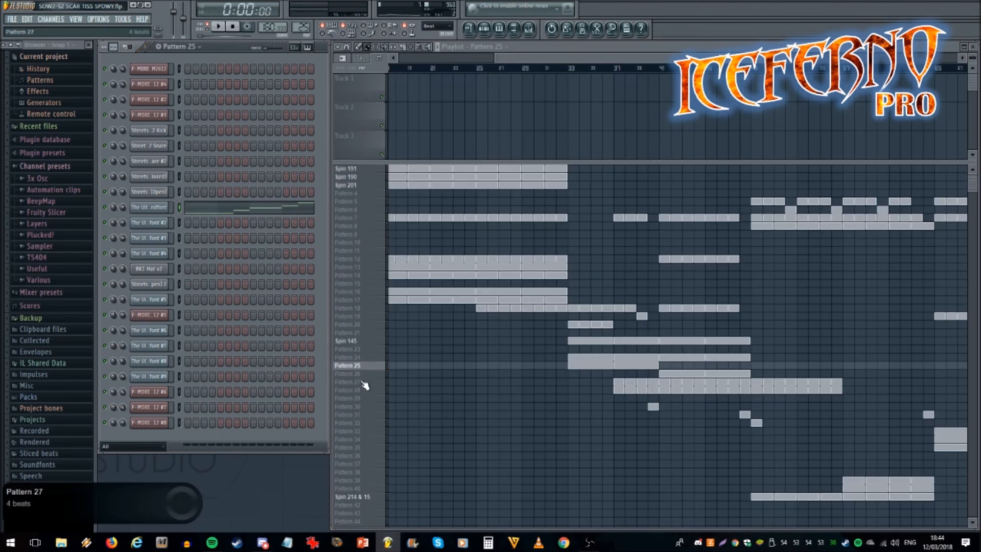
click(347, 381)
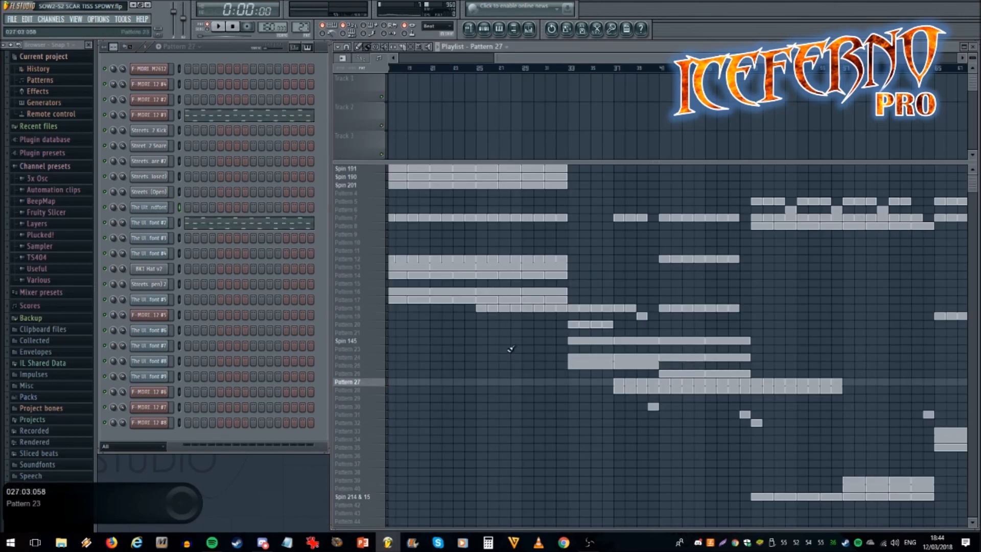
- Play Pattern 27, then audition Pattern 28
click(219, 26)
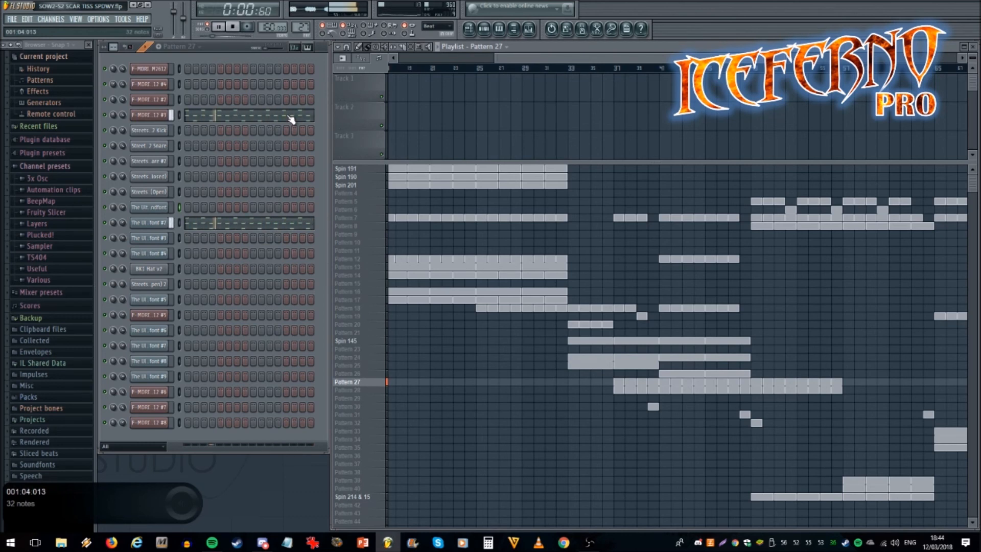
click(347, 390)
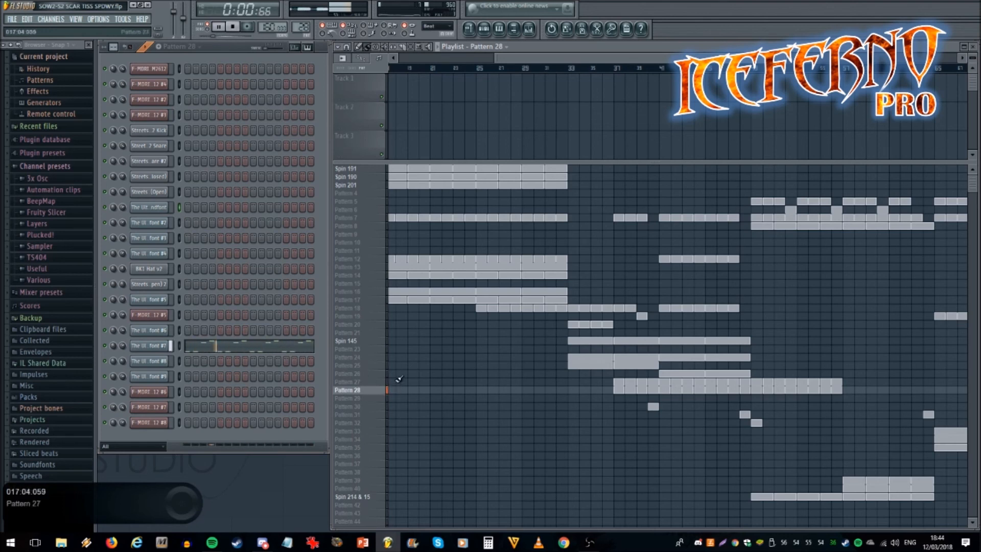
click(207, 26)
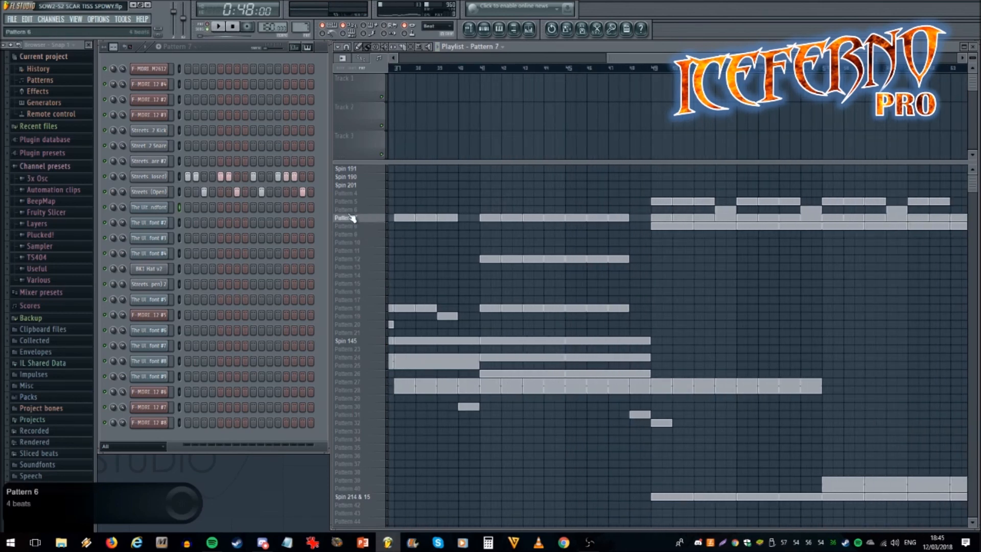
- View the steps of Patterns 7 and 12, then play the full song
click(347, 259)
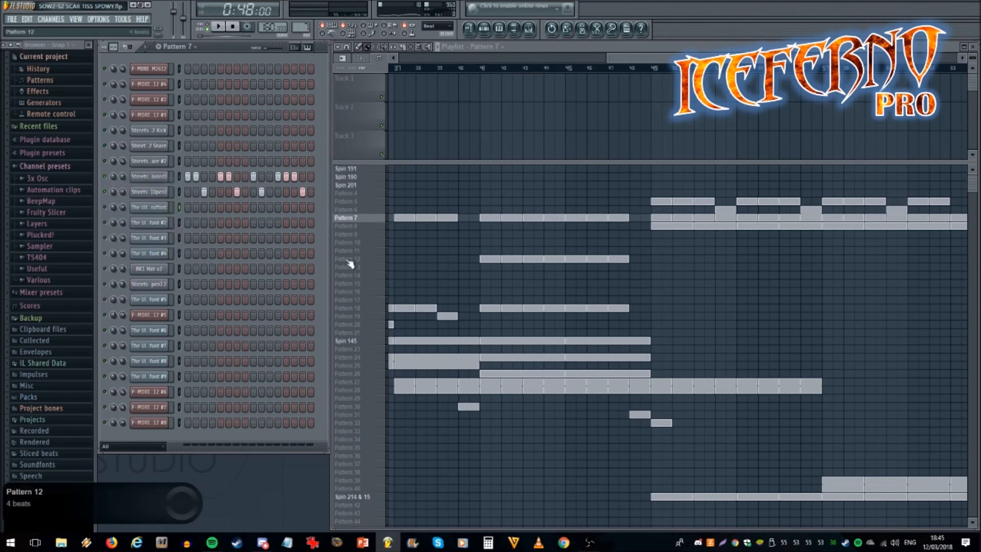
click(348, 259)
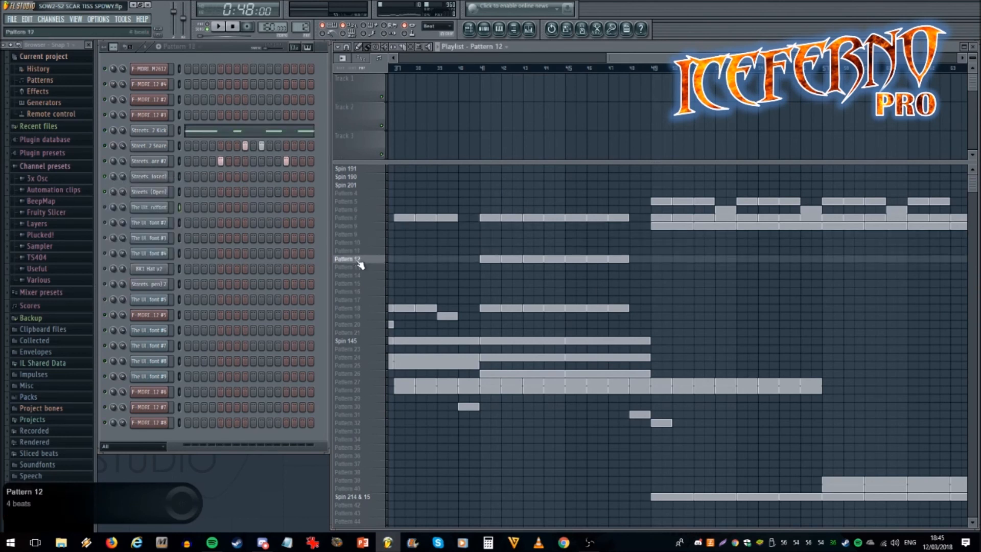
click(347, 218)
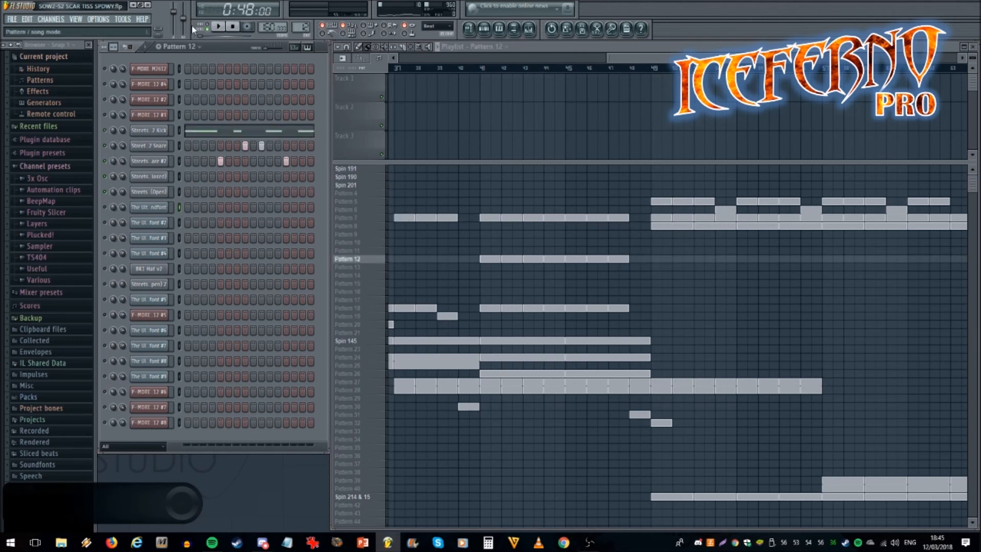
click(218, 26)
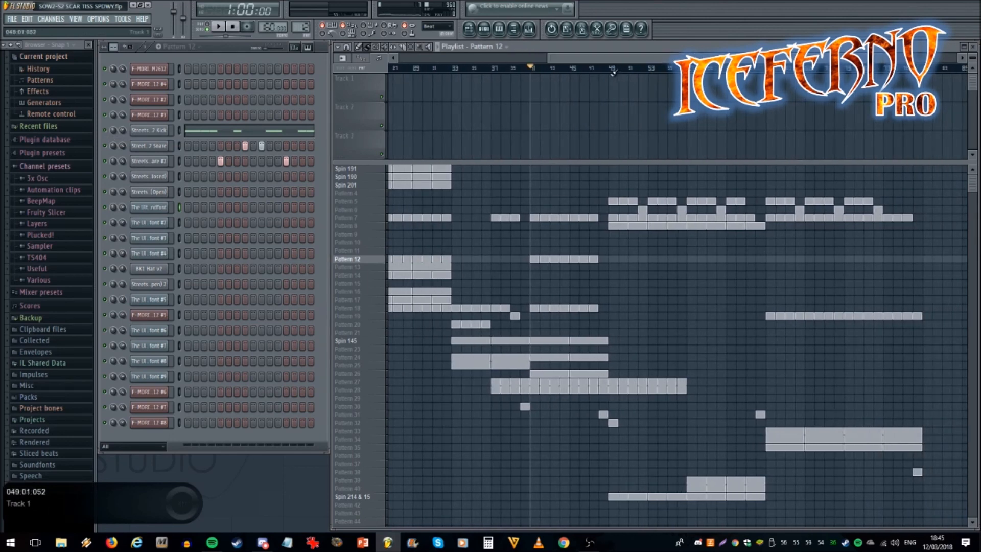
- Move the song position later, select Spin 214 & 15, open its channel and play
click(610, 67)
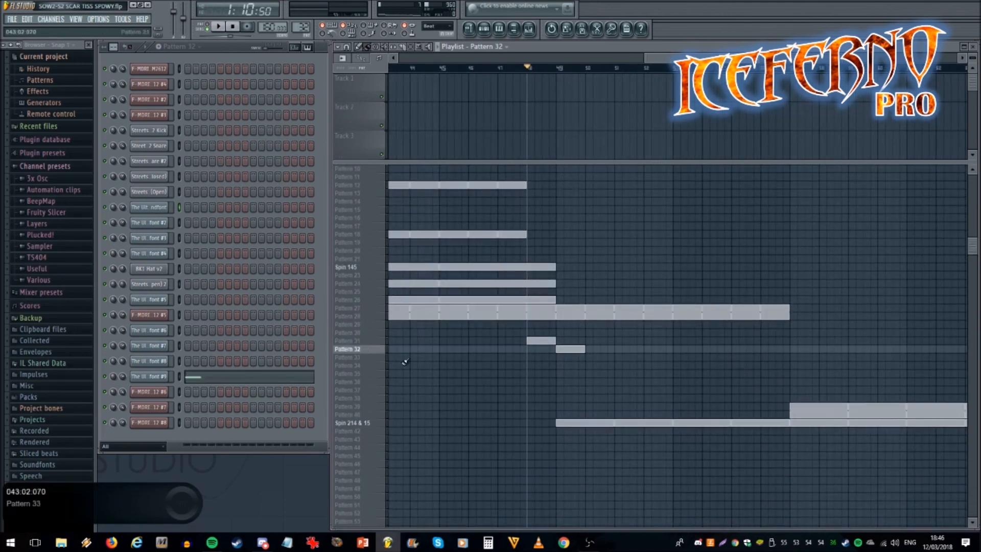
click(352, 422)
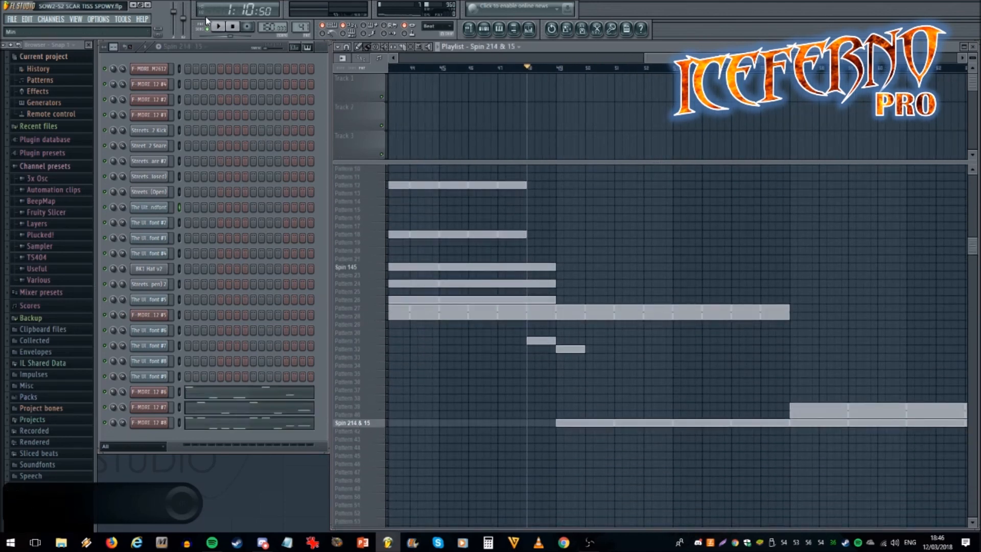
right_click(105, 391)
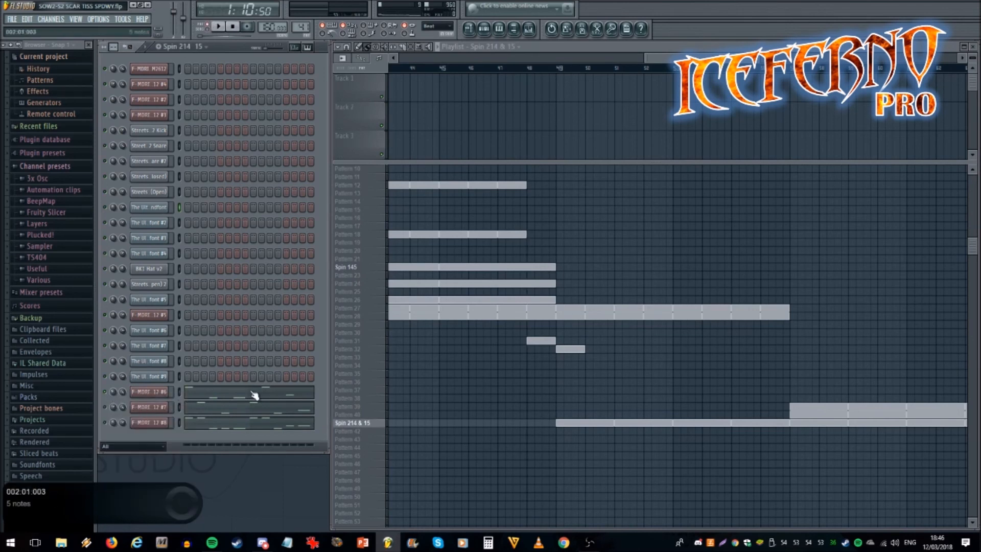
click(218, 25)
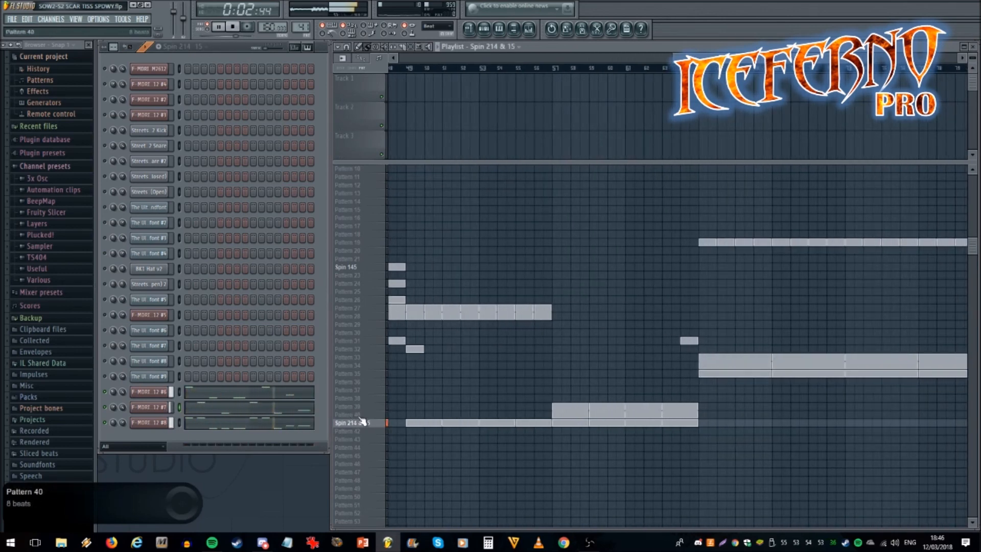
- Audition Patterns 40 and 39, then stop playback
click(348, 414)
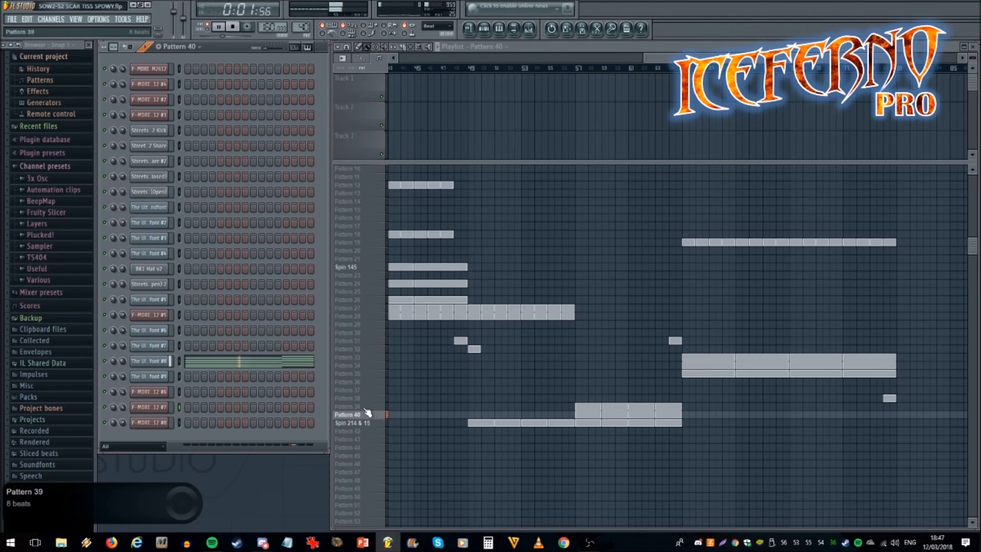
click(348, 407)
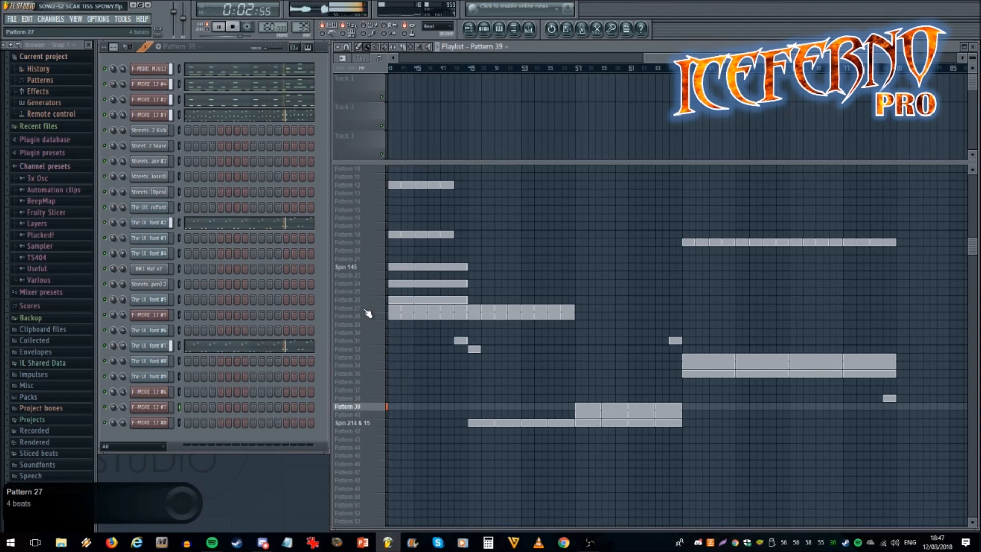
click(232, 26)
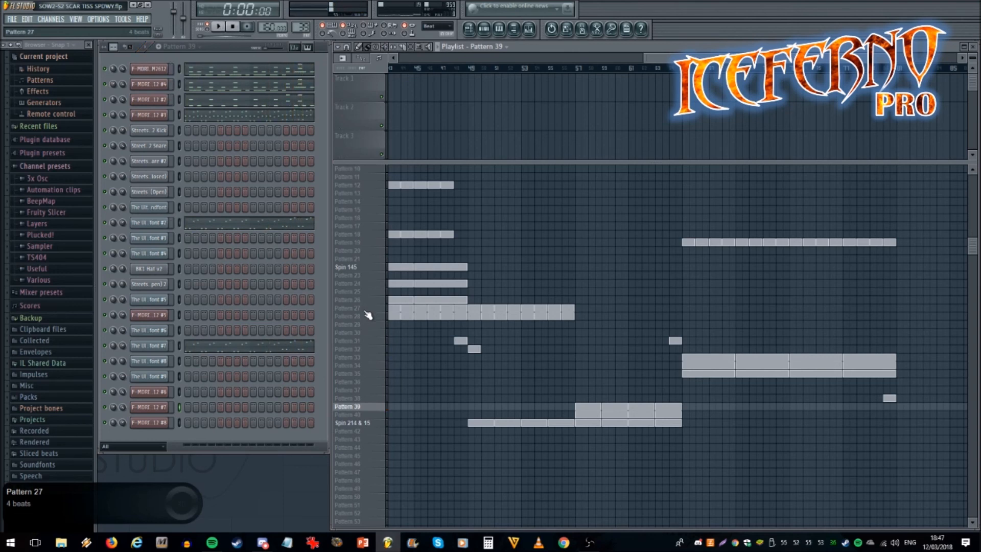
- Play Pattern 27, then audition Patterns 28 and 39
click(348, 308)
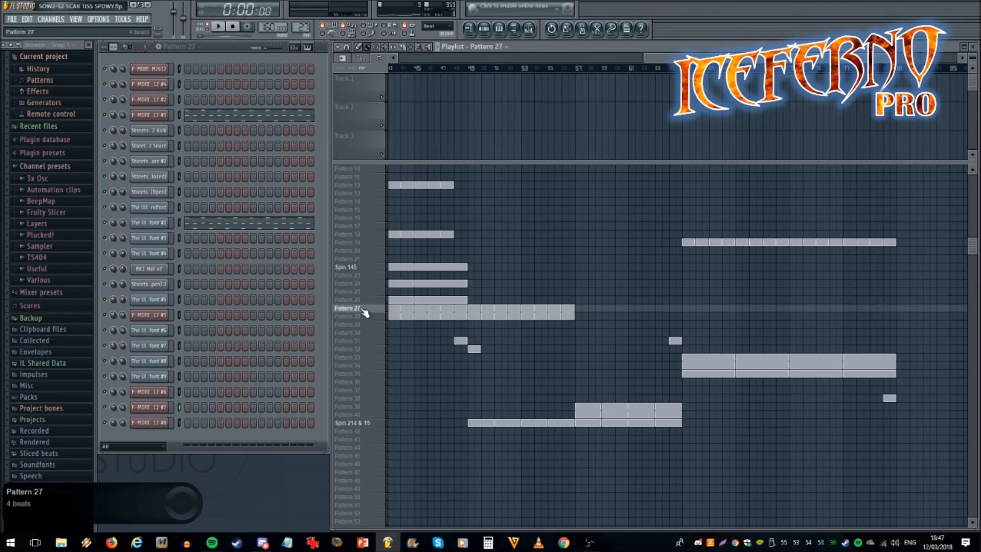
click(218, 26)
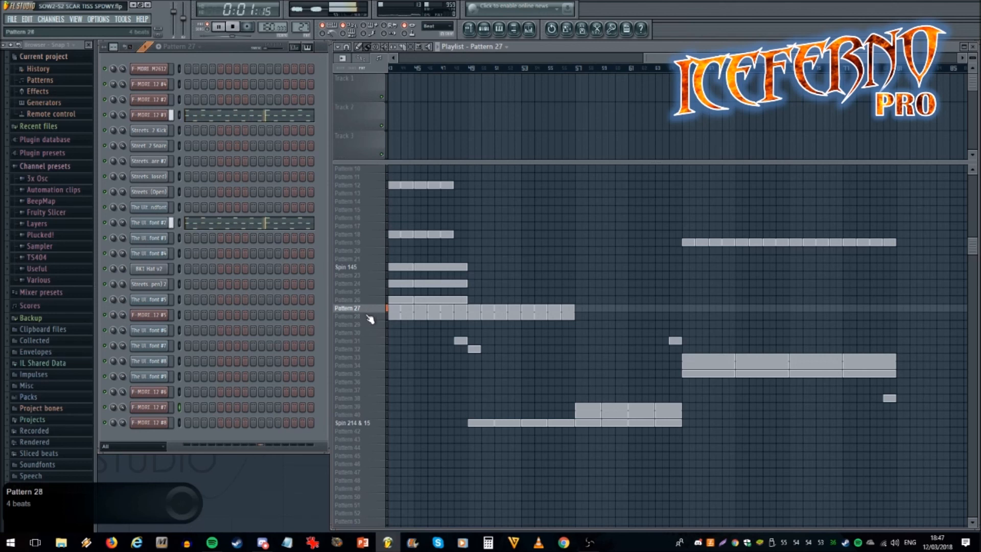
click(348, 316)
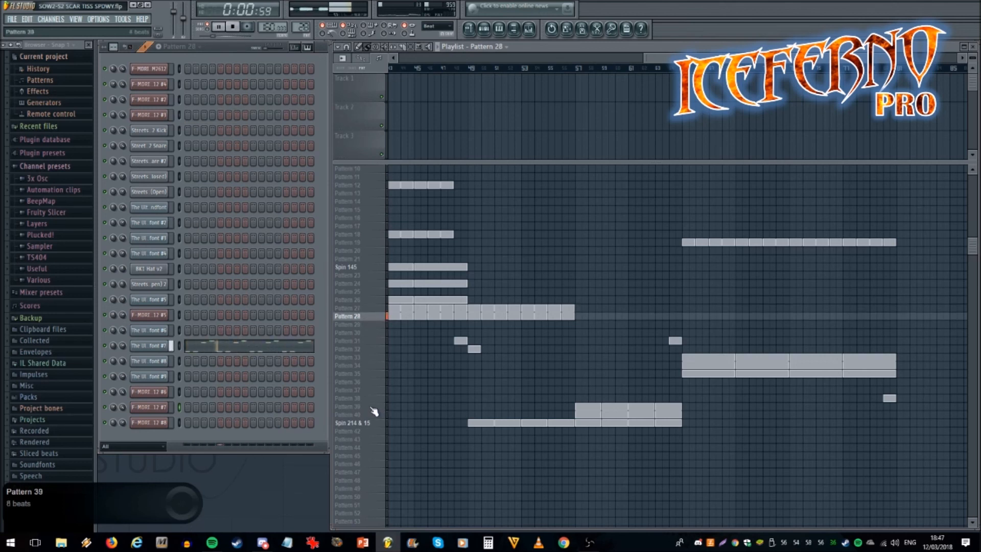
click(348, 406)
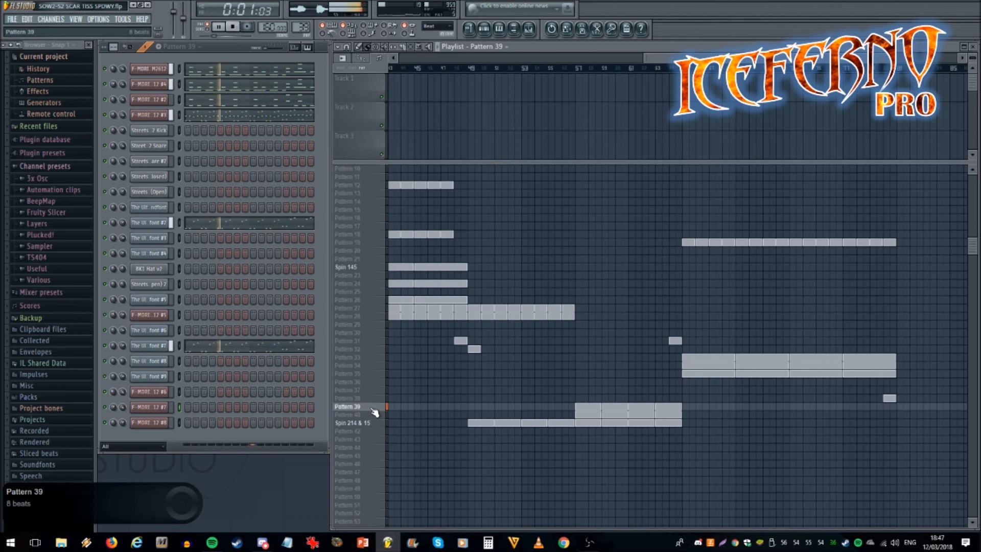
click(206, 26)
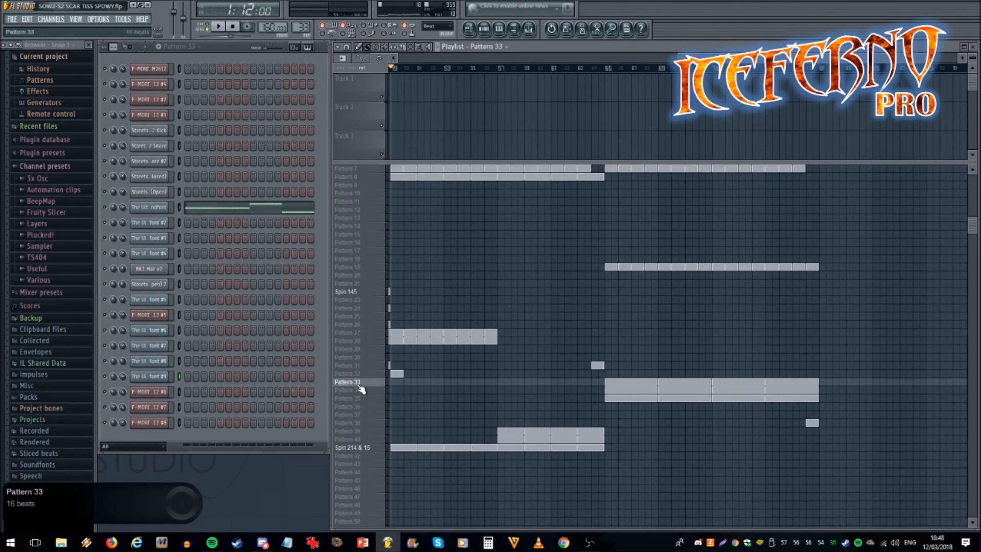
- Play Pattern 34, then select and play Pattern 35
click(348, 390)
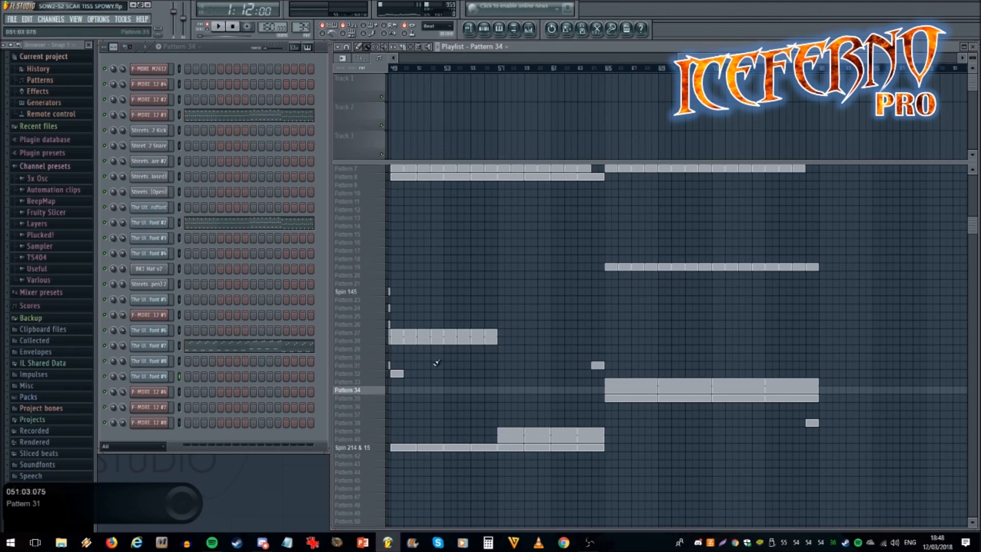
click(217, 26)
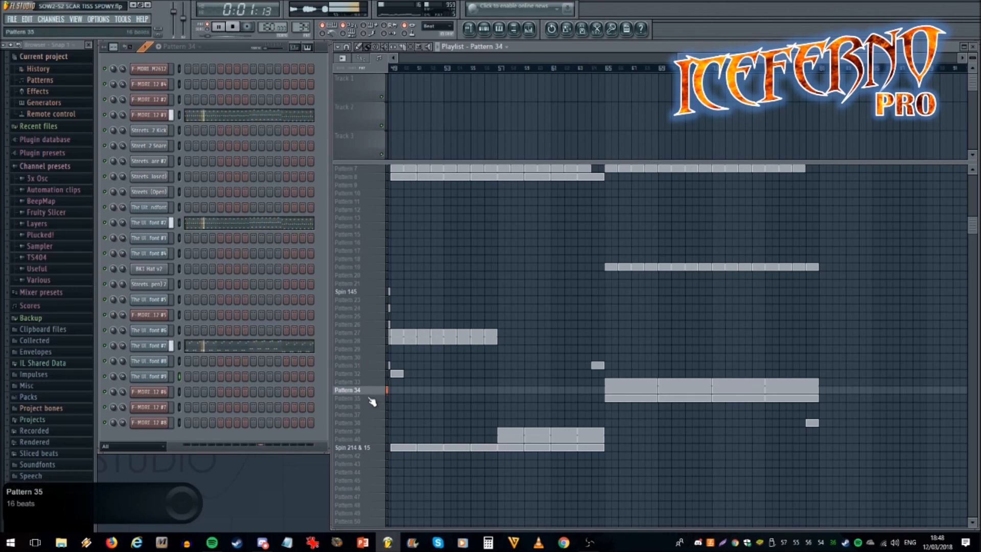
click(348, 382)
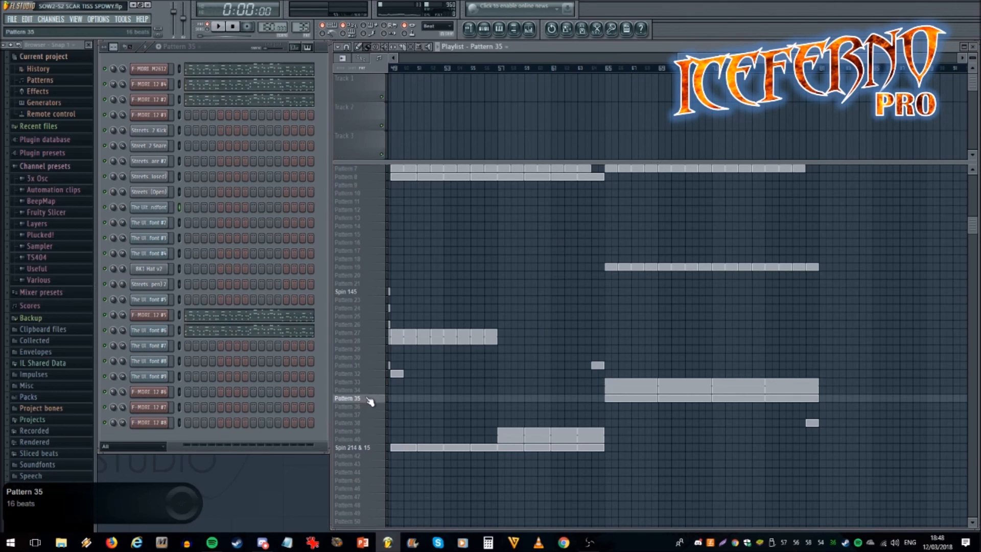
click(390, 382)
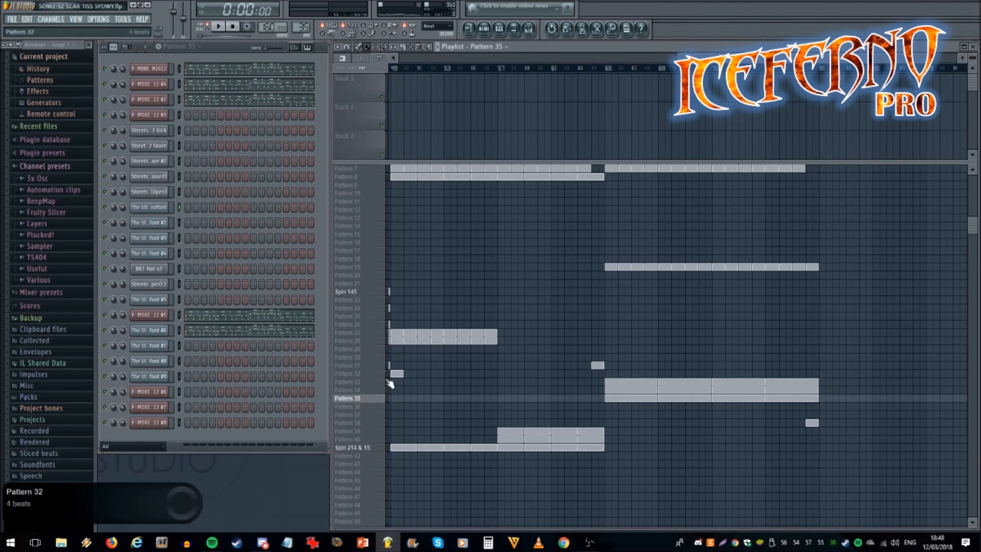
click(219, 26)
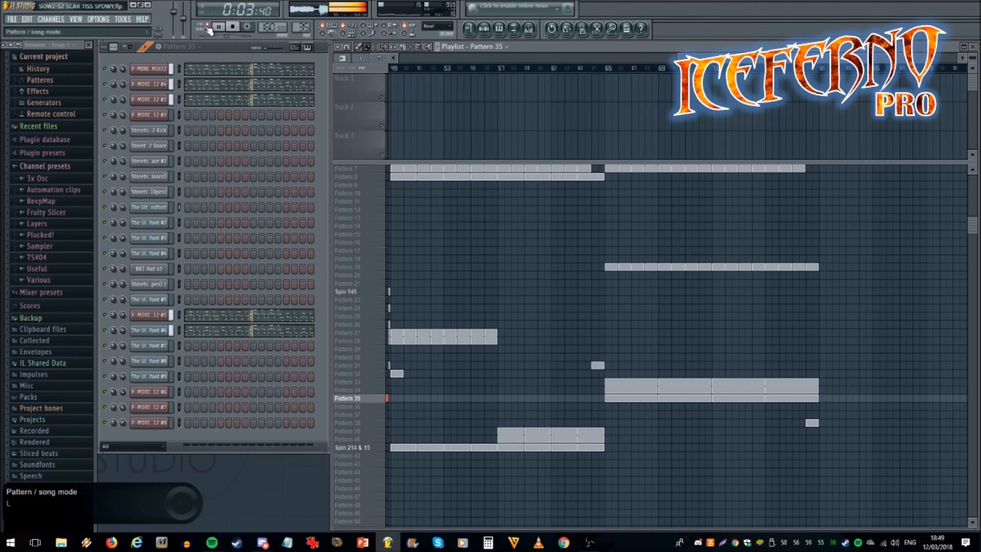
- Switch to Song mode, play the full arrangement, and restart it from bar 1
click(231, 26)
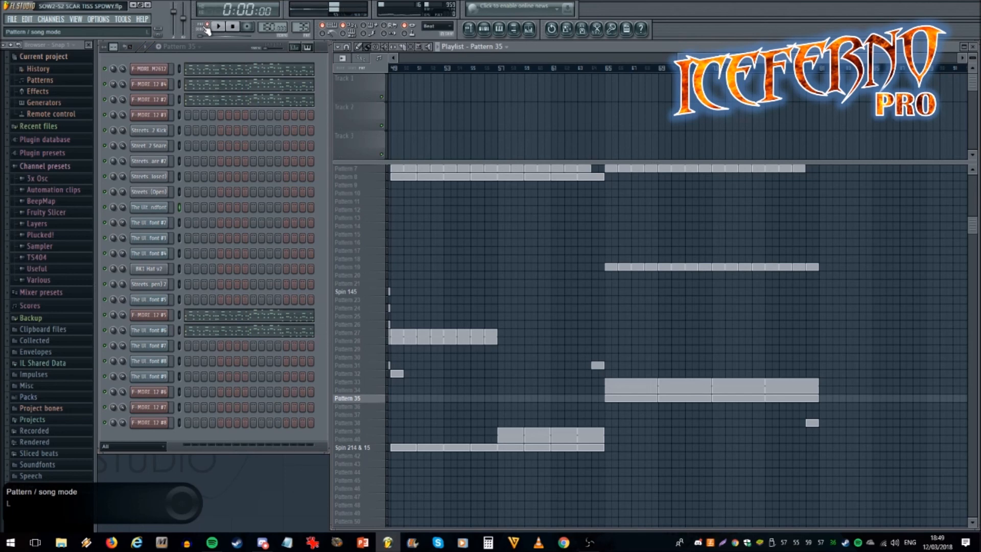
click(218, 26)
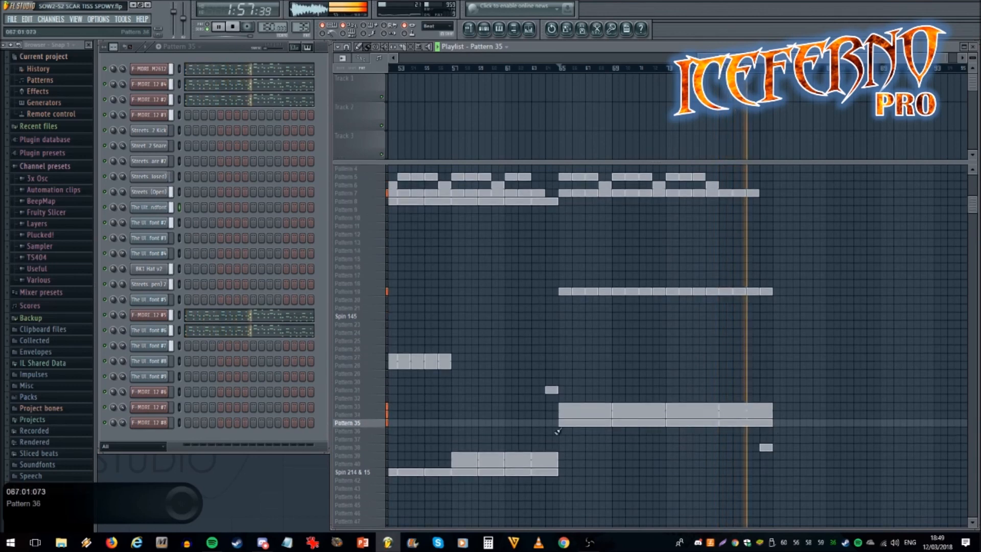
click(348, 447)
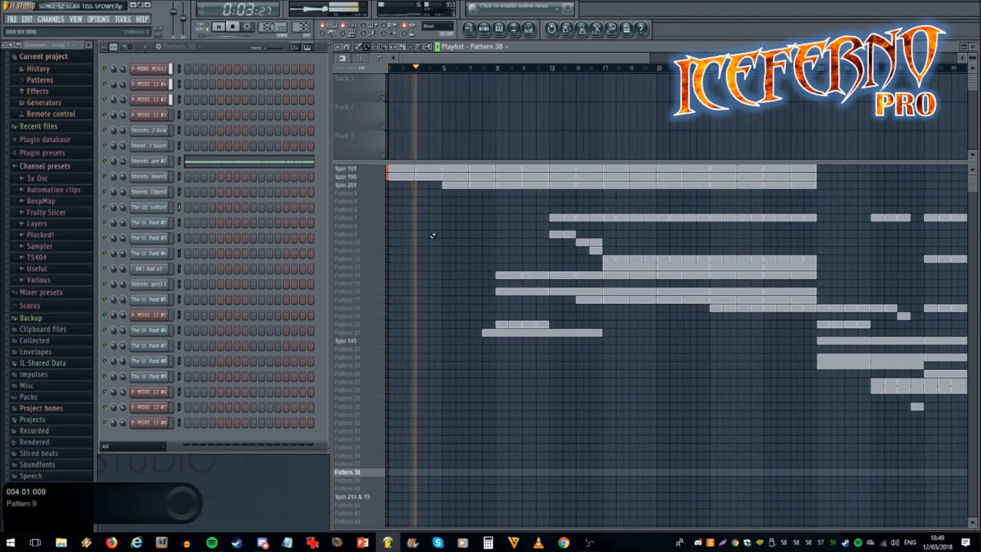
click(218, 26)
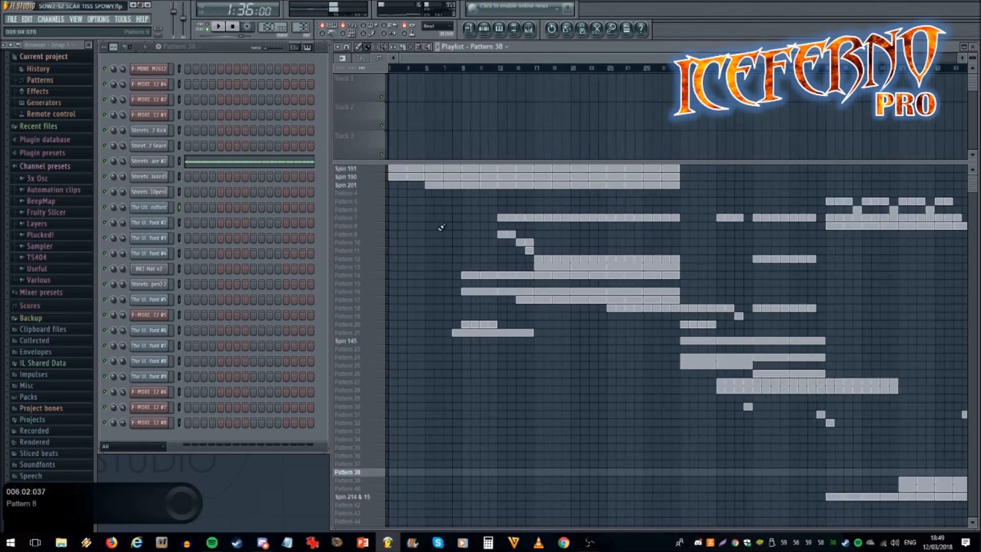